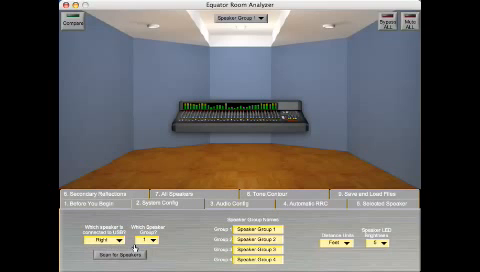
# Run Auto RMC on the Stereo Q8 pair and confirm the completion notice.
pyautogui.click(150, 238)
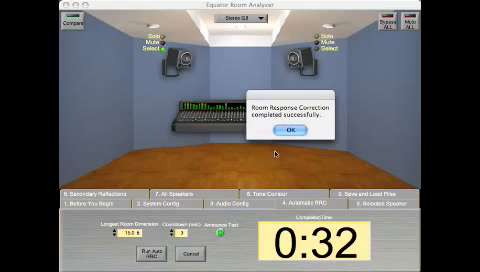
pyautogui.click(279, 137)
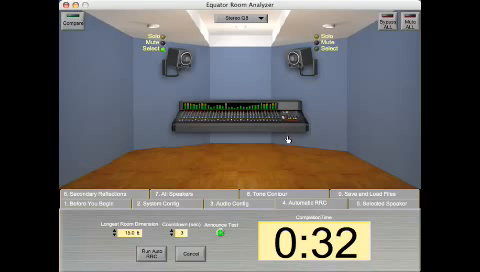
pyautogui.moveTo(287, 140)
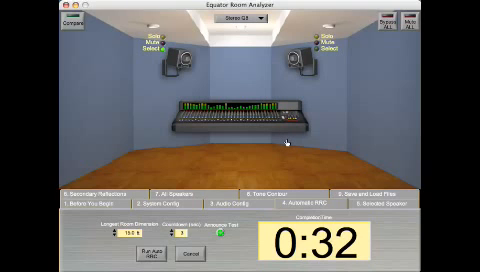
pyautogui.moveTo(328, 178)
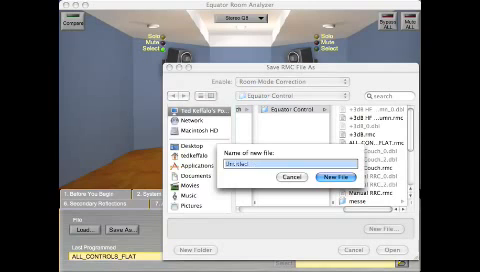
# Save a new RMC file 'Mix Position' and select it as the programmed preset.
pyautogui.write('Mix Position')
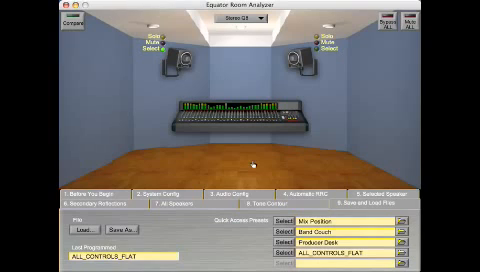
pyautogui.click(290, 219)
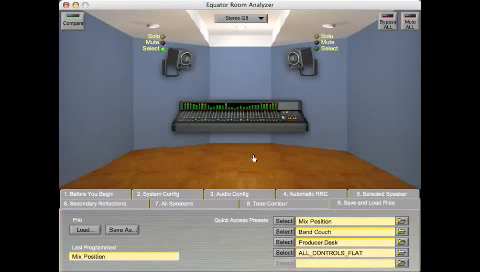